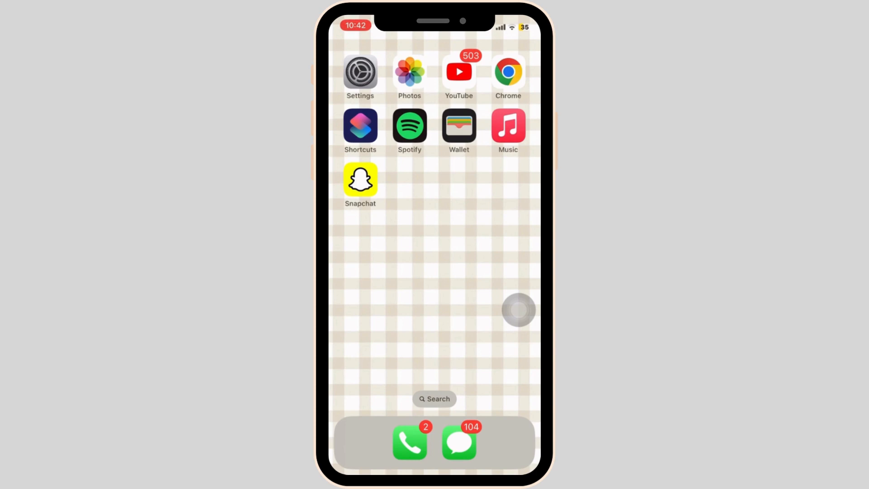
pyautogui.moveTo(370, 166)
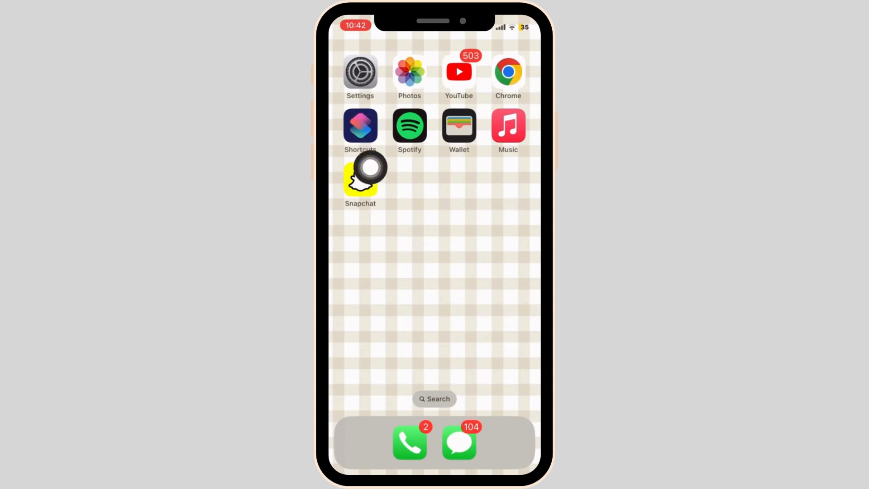
# Confirm Auto-Lock is 30 seconds under Display & Brightness and switch off Raise to Wake.
pyautogui.click(359, 71)
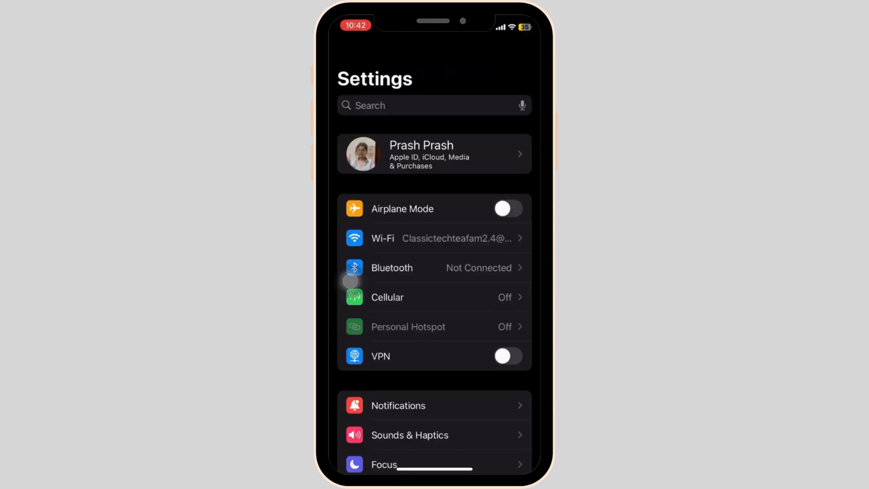
pyautogui.scroll(-3)
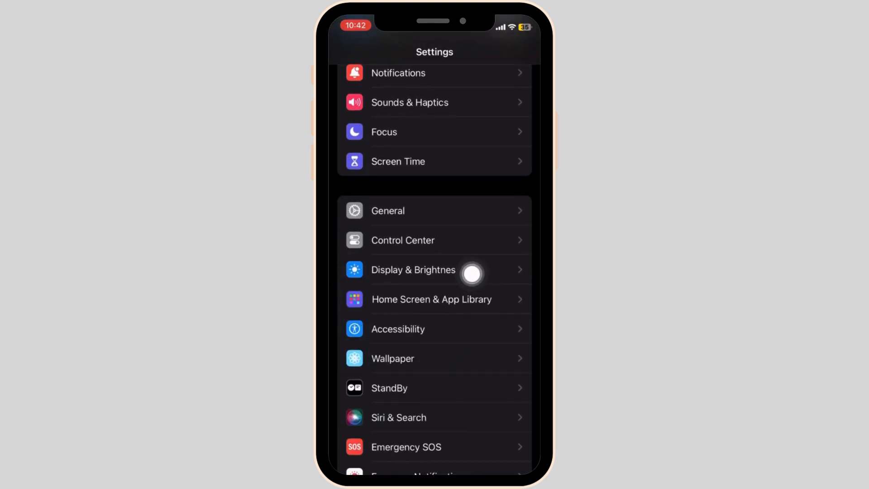
pyautogui.moveTo(519, 370)
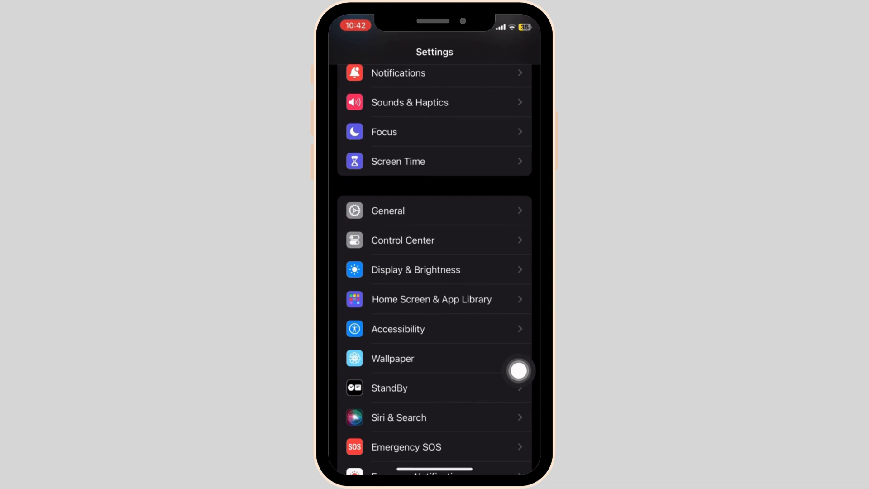
pyautogui.click(415, 269)
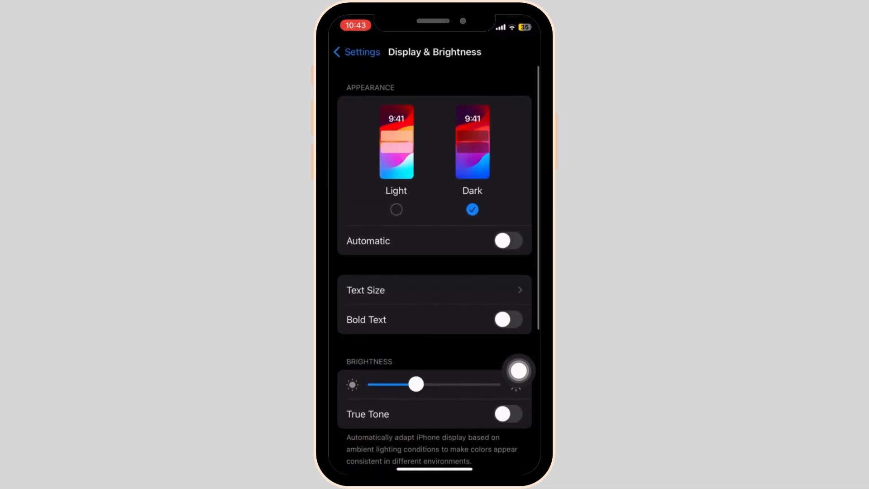
pyautogui.scroll(-3)
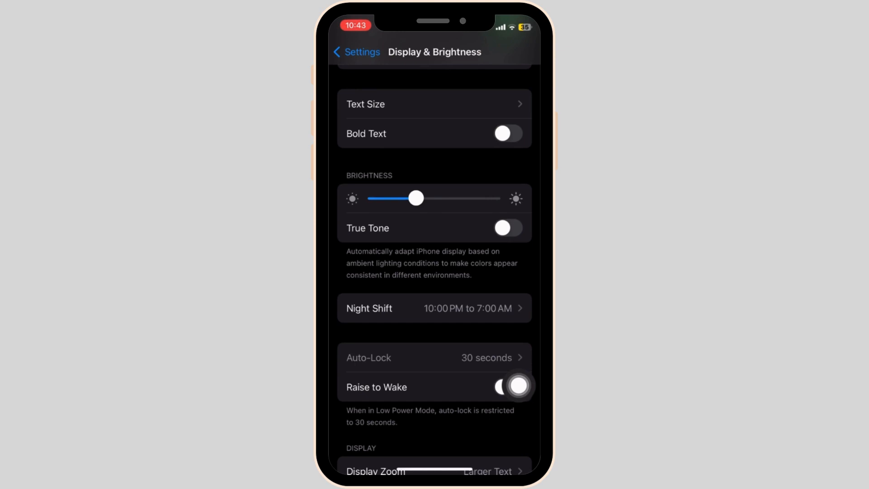
pyautogui.click(509, 386)
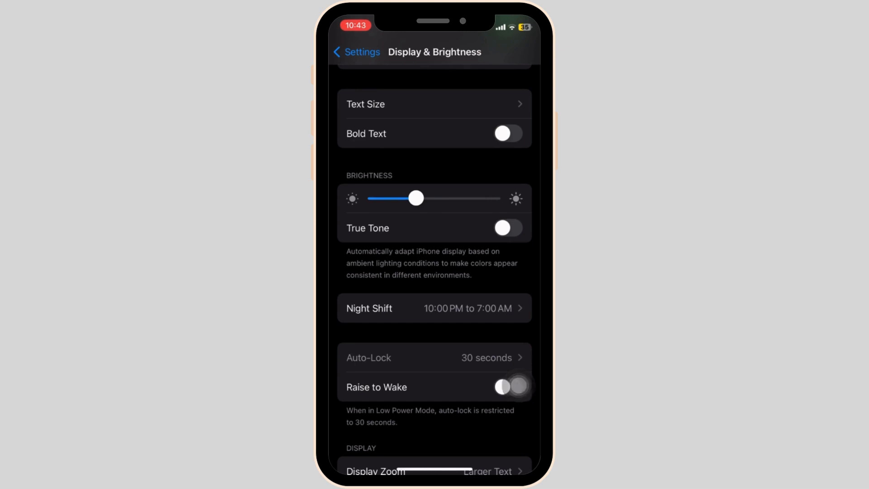
pyautogui.click(357, 51)
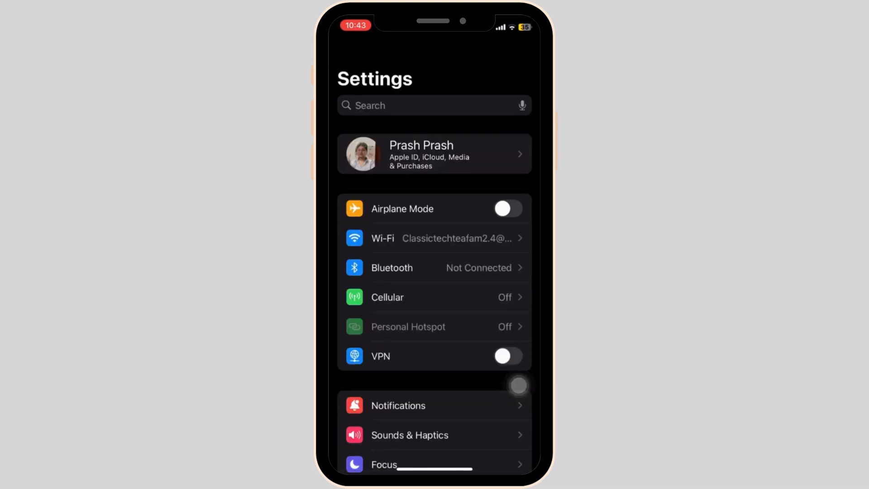
# Choose Shut Down at the bottom of General to show the slide-to-power-off prompt.
pyautogui.click(435, 382)
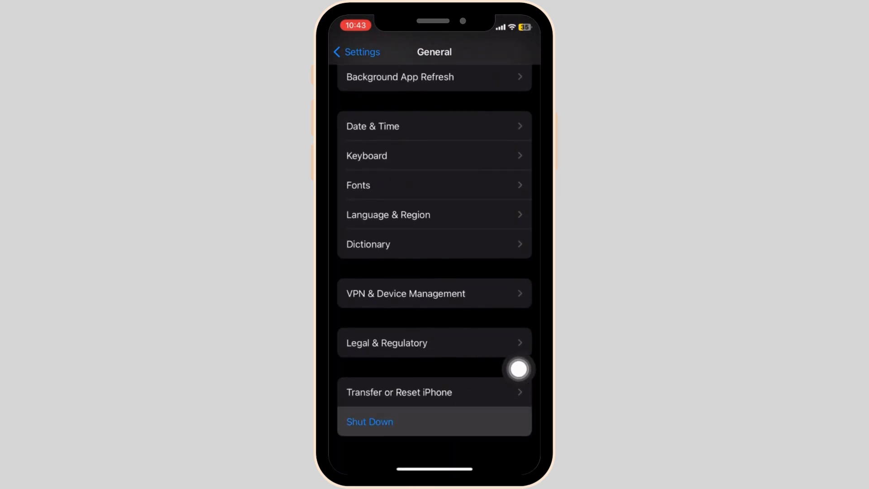
pyautogui.click(370, 421)
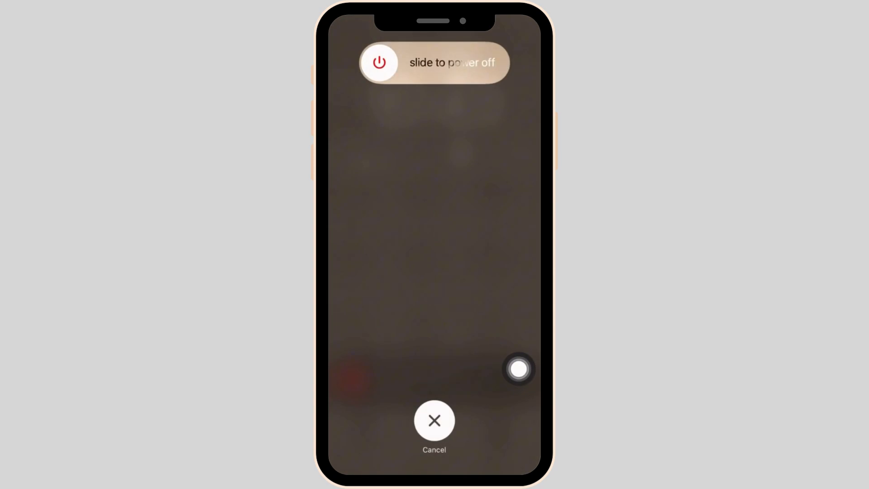
# Open Software Update to confirm iOS 17.4 is current with automatic updates on.
pyautogui.click(434, 420)
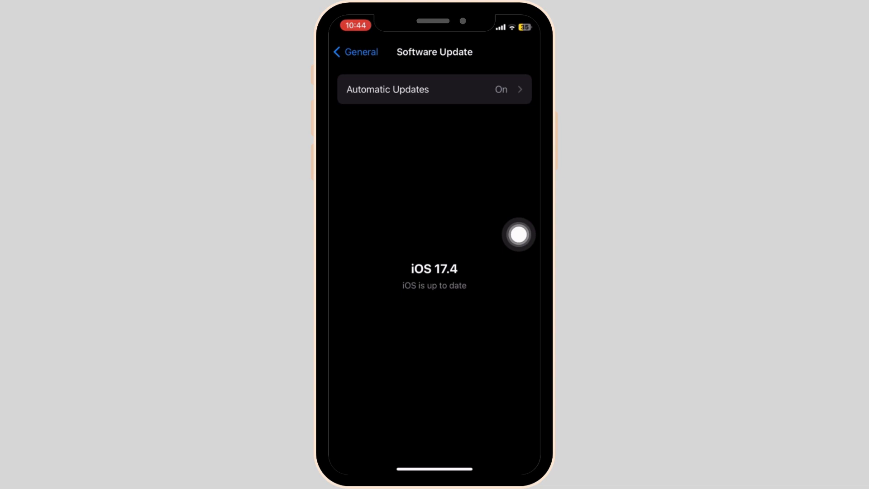
pyautogui.moveTo(459, 306)
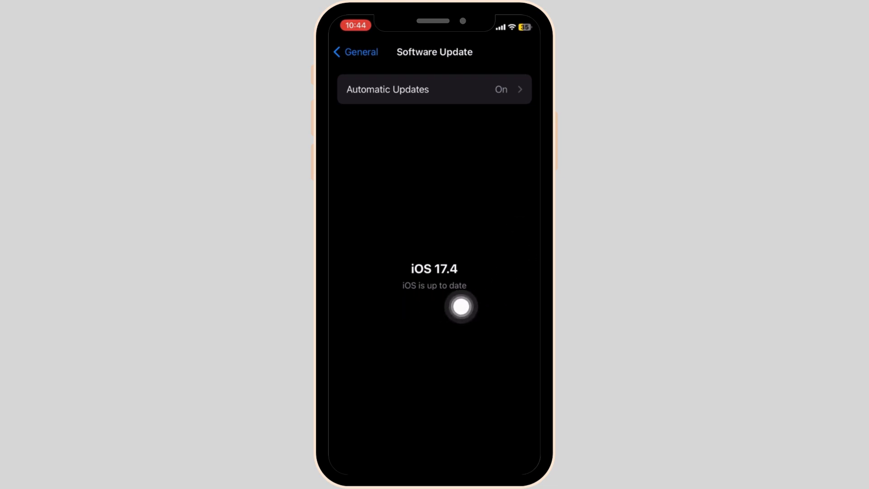
pyautogui.moveTo(519, 306)
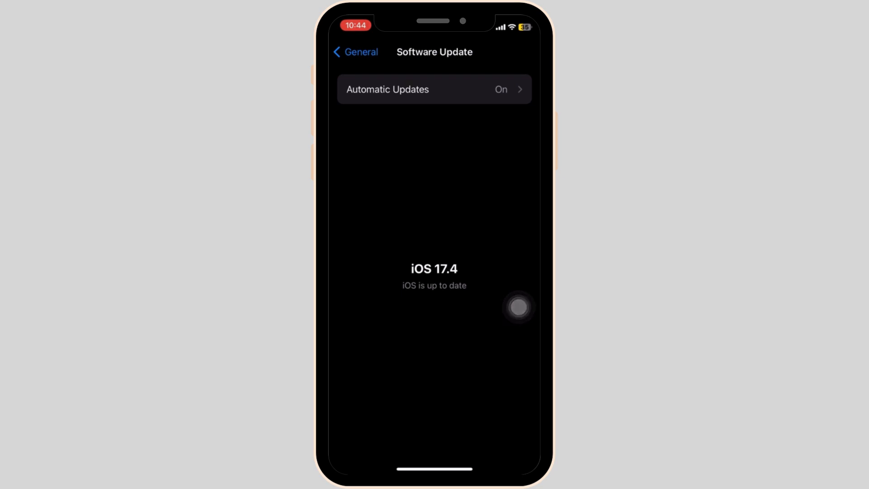
pyautogui.moveTo(483, 163)
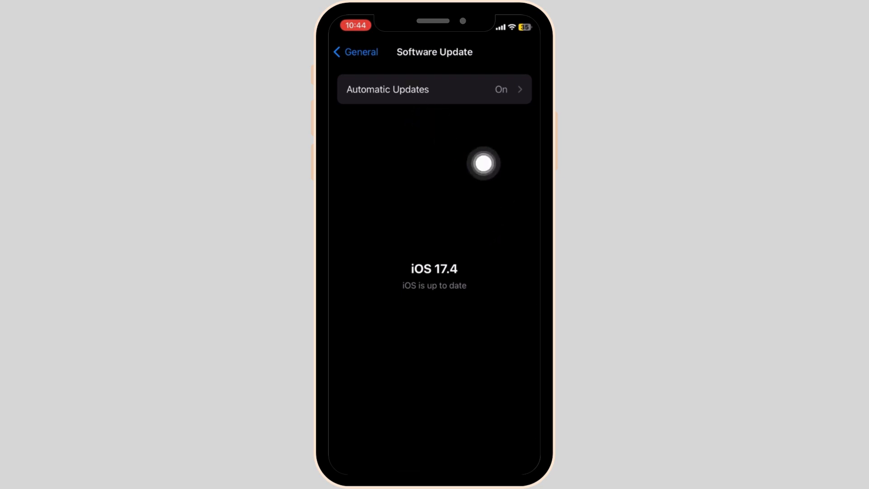
# Open Screen Time from the main list and scroll toward Change Screen Time Passcode.
pyautogui.click(355, 52)
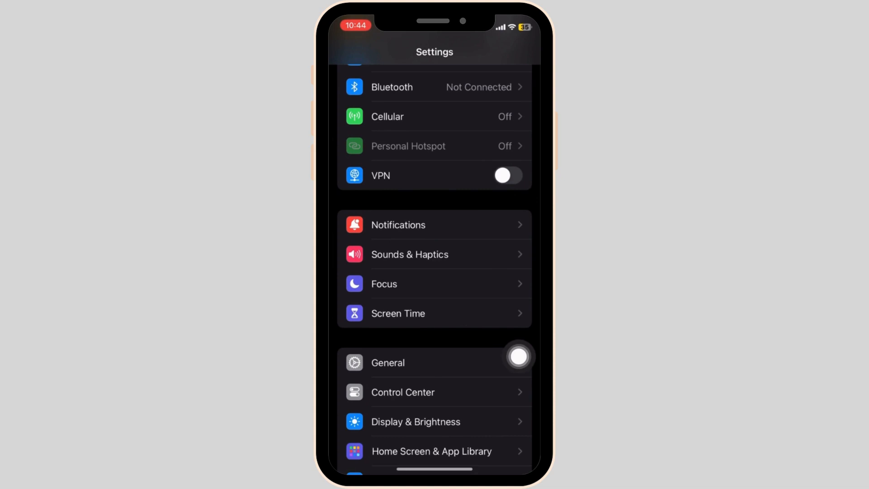
pyautogui.click(398, 313)
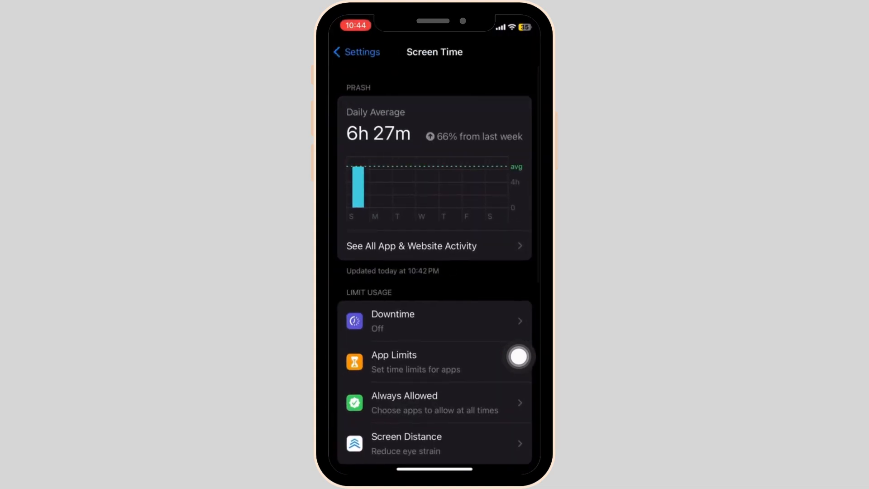
pyautogui.scroll(-3)
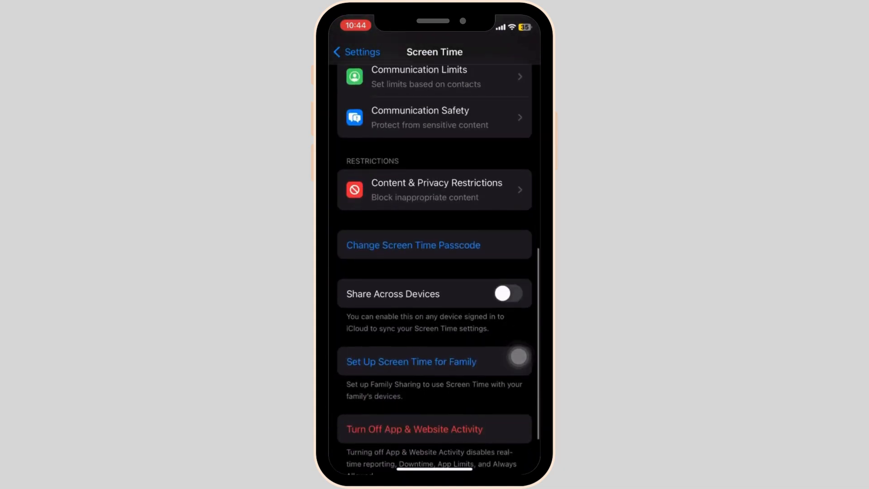